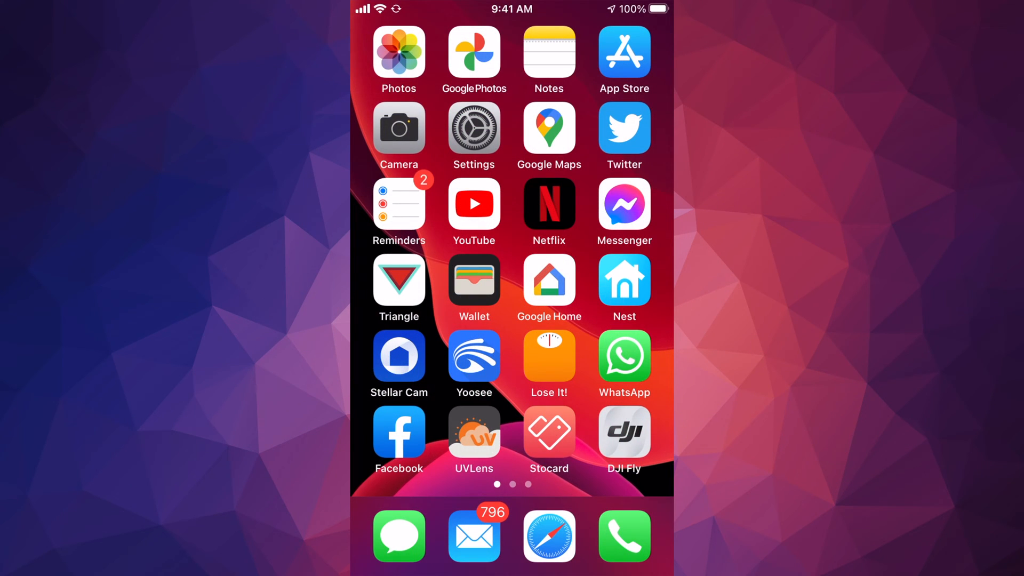
Step: Launch the App Store from the Home Screen to its Today page
{"action": "left_click", "coordinate": [621, 52]}
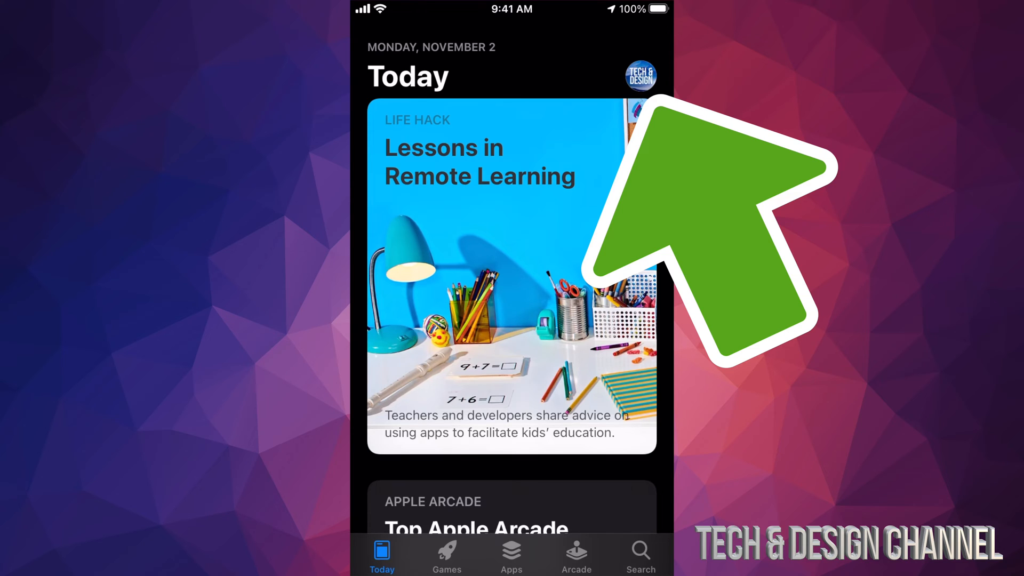
Step: Sign out from the Account sheet so it asks for an Apple ID and password
{"action": "left_click", "coordinate": [640, 76]}
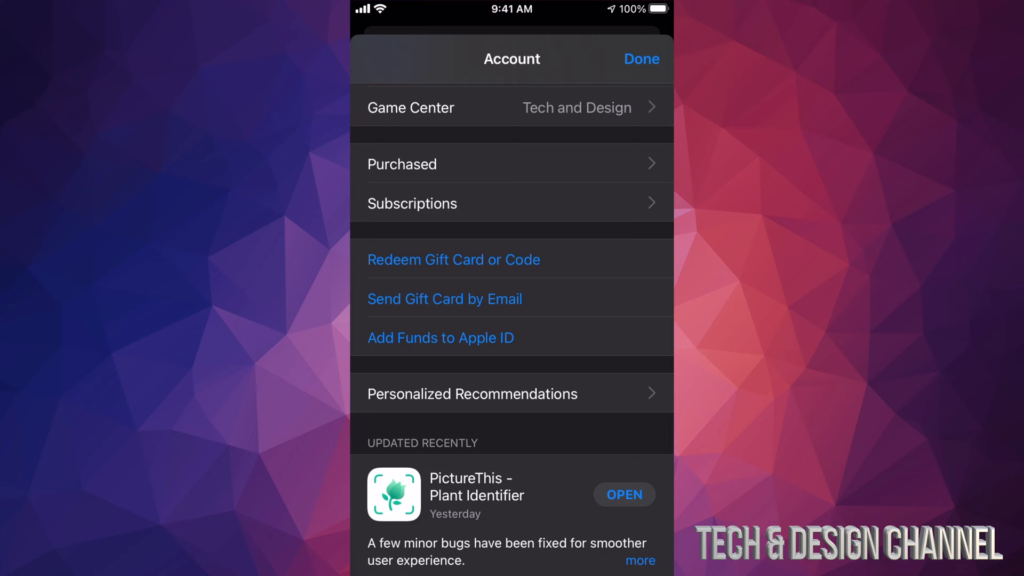
{"action": "scroll", "scroll_direction": "down", "scroll_amount": 3}
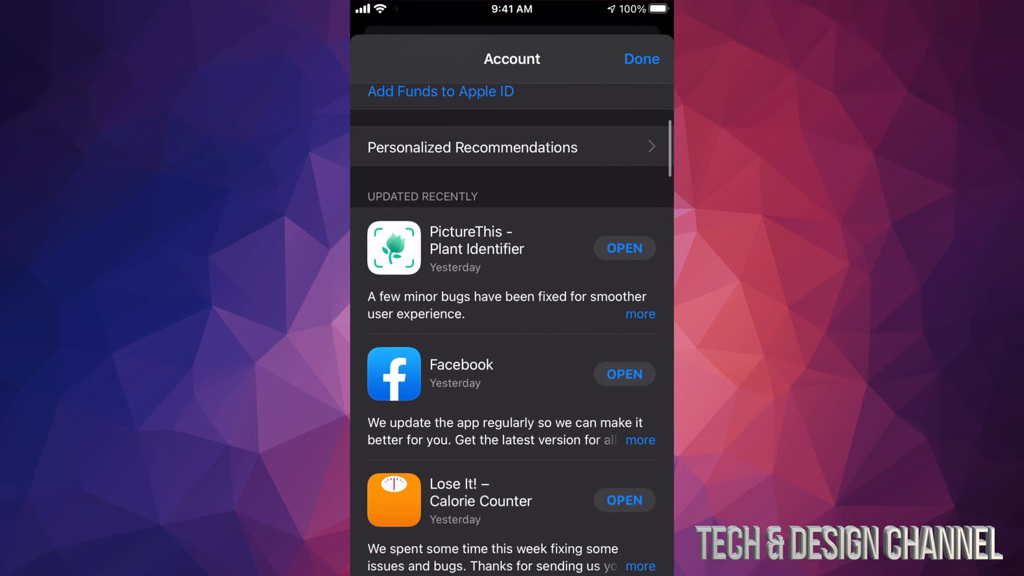
{"action": "scroll", "scroll_direction": "down", "scroll_amount": 3}
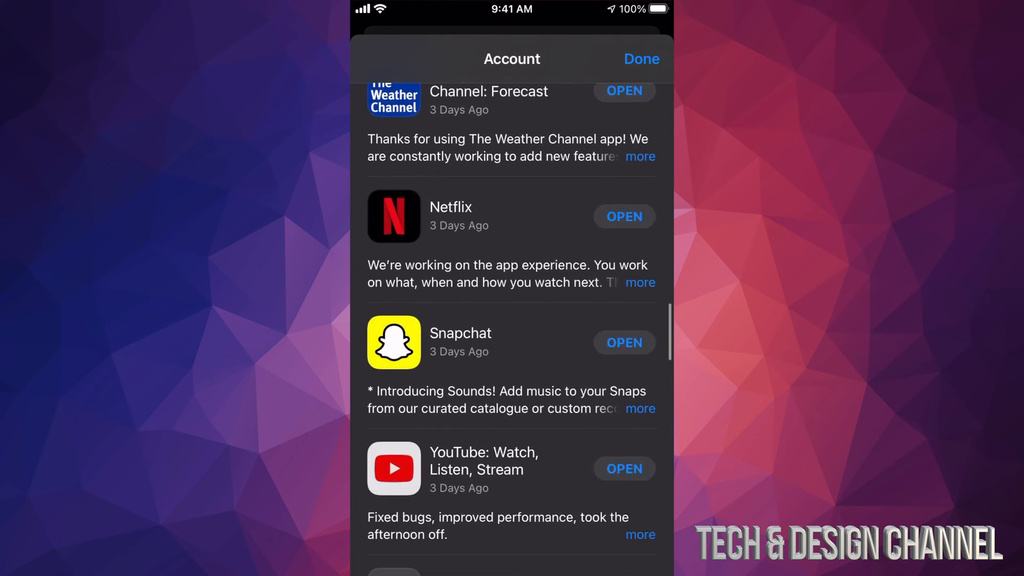
{"action": "scroll", "scroll_direction": "down", "scroll_amount": 3}
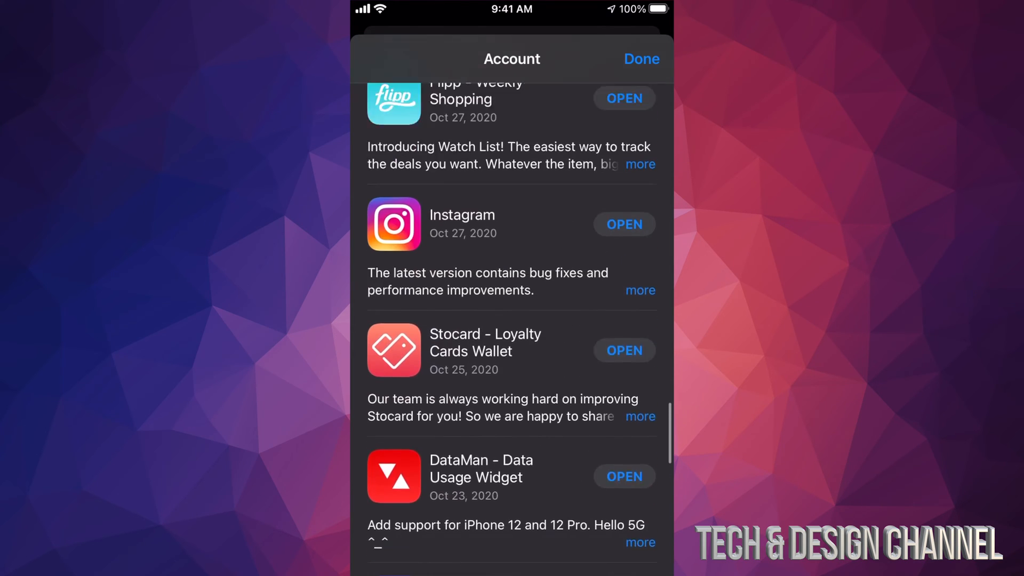
{"action": "scroll", "scroll_direction": "down", "scroll_amount": 3}
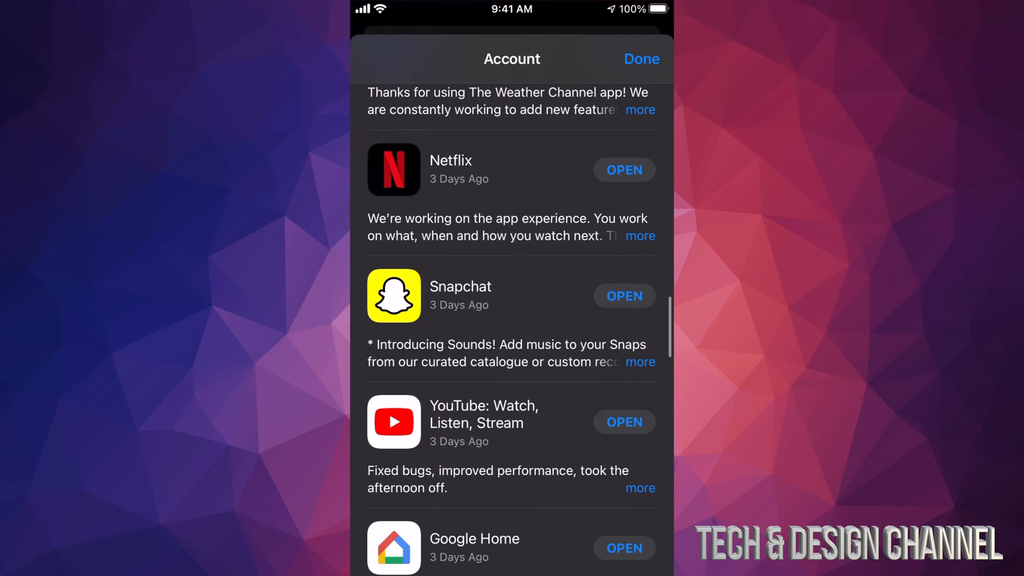
{"action": "scroll", "scroll_direction": "down", "scroll_amount": 3}
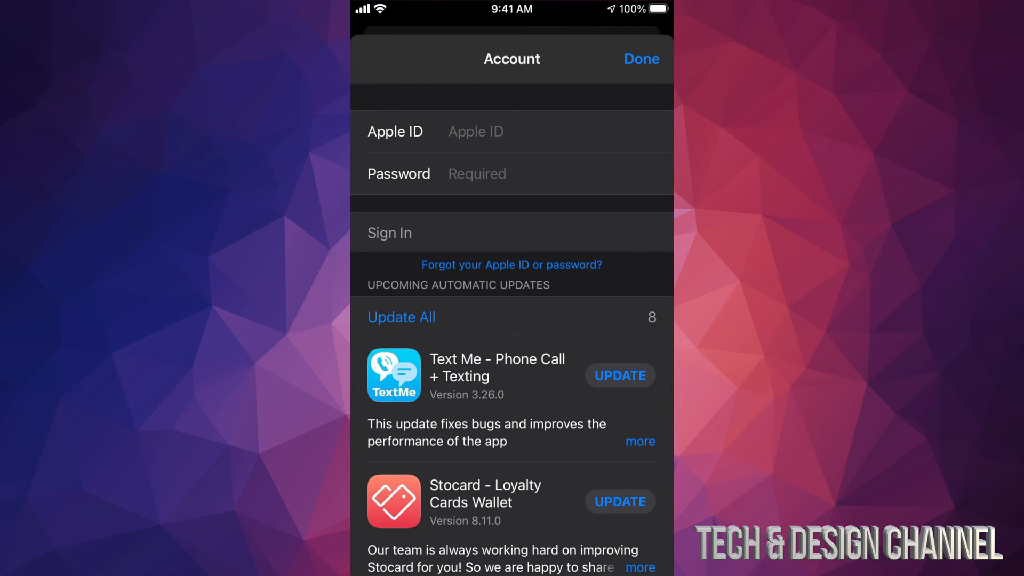
Step: Close the App Store and swipe back to the first Home Screen page
{"action": "left_click", "coordinate": [641, 59]}
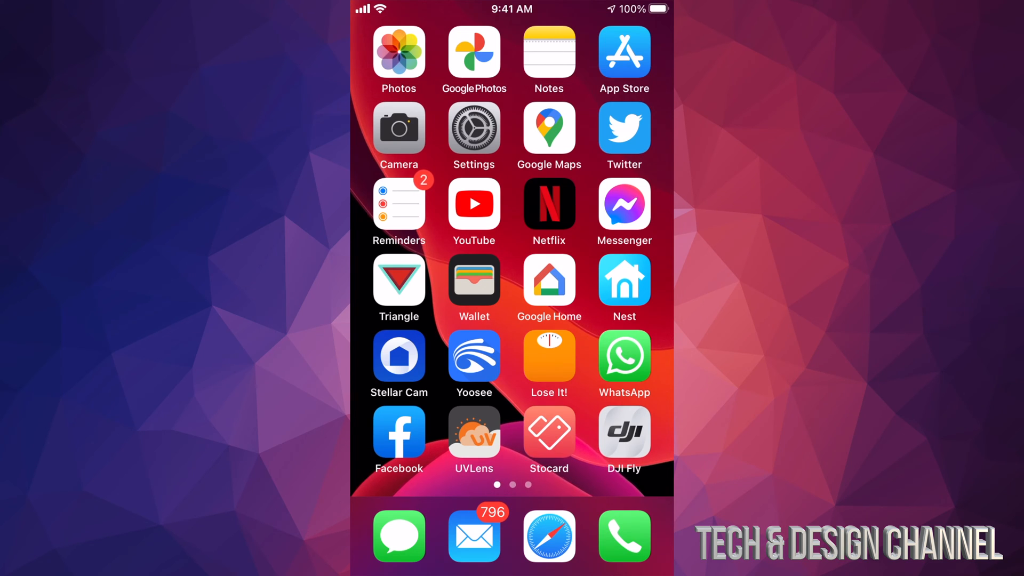
{"action": "scroll", "scroll_direction": "left", "scroll_amount": 3}
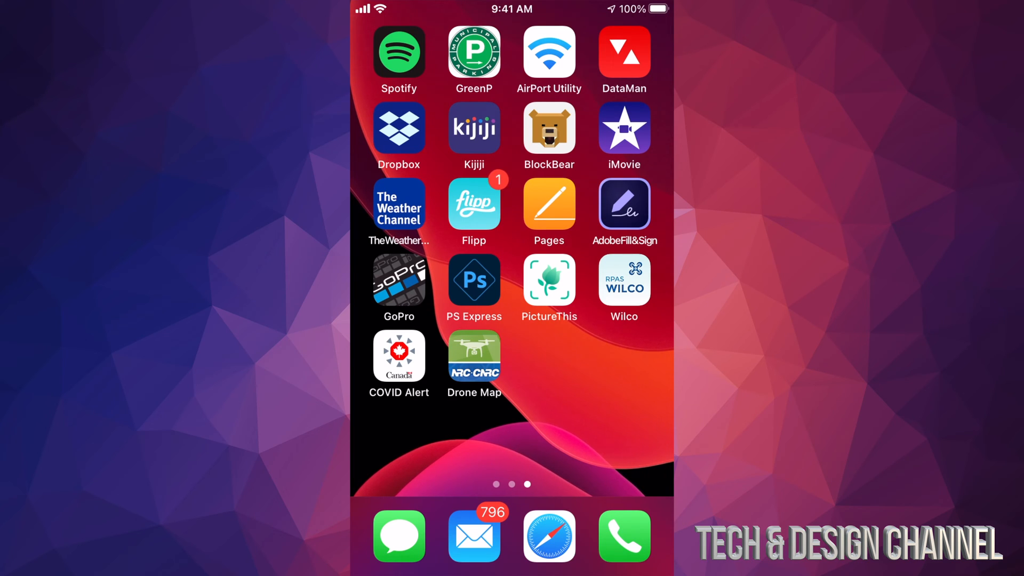
{"action": "scroll", "scroll_direction": "left", "scroll_amount": 3}
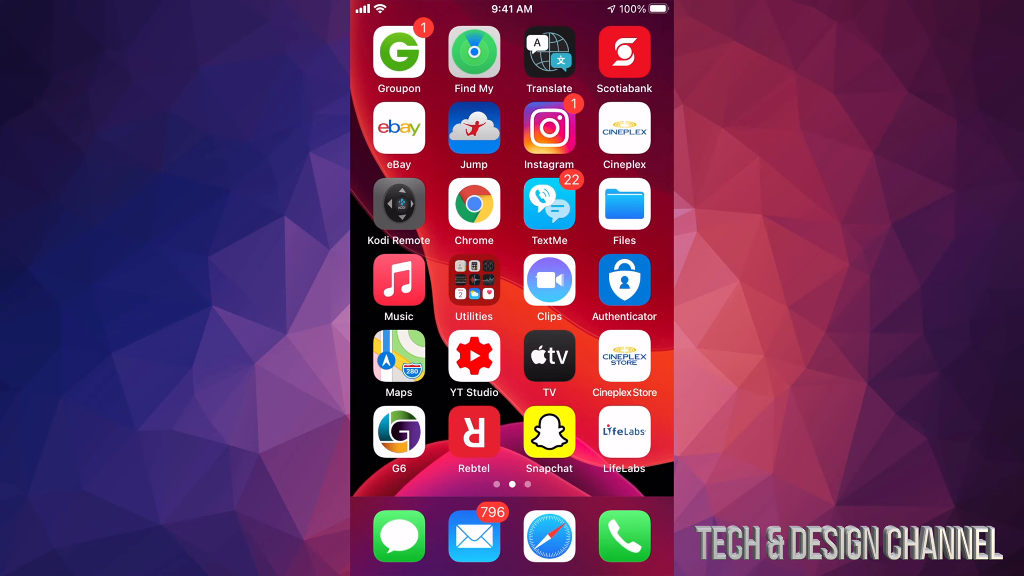
{"action": "scroll", "scroll_direction": "left", "scroll_amount": 3}
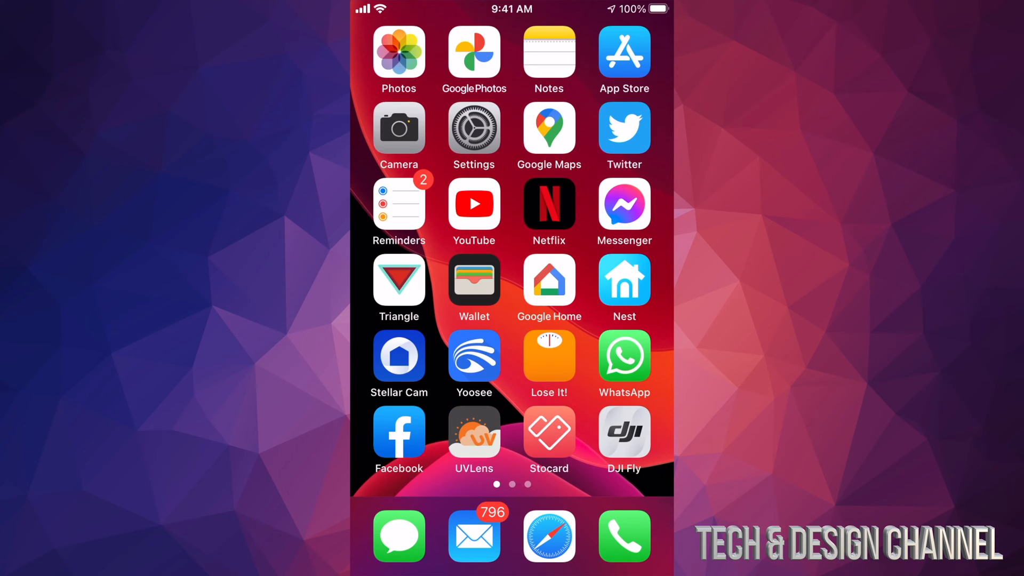
Step: Sign back into the App Store account with Apple ID and password, then return home
{"action": "left_click", "coordinate": [624, 51]}
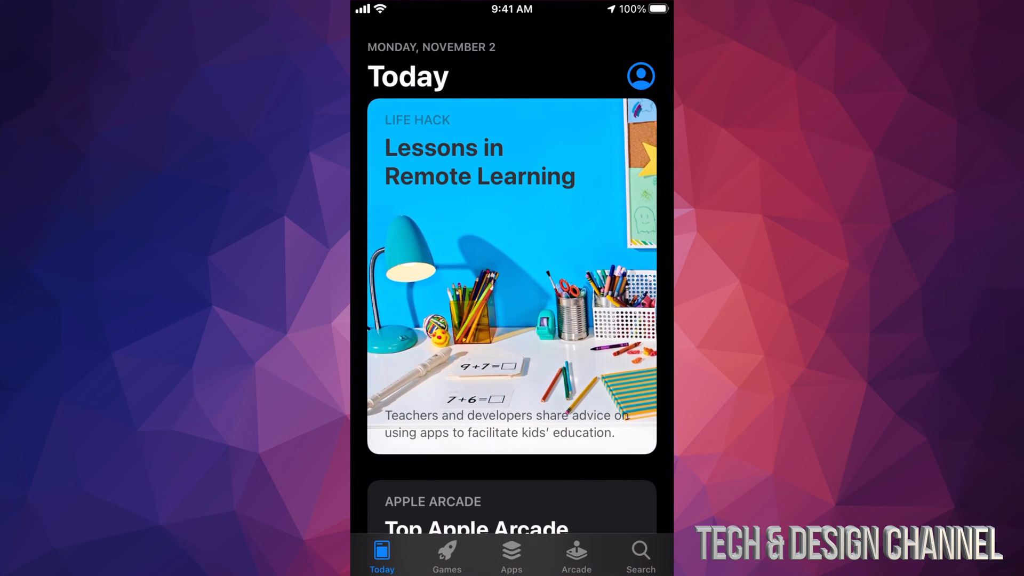
{"action": "left_click", "coordinate": [641, 75]}
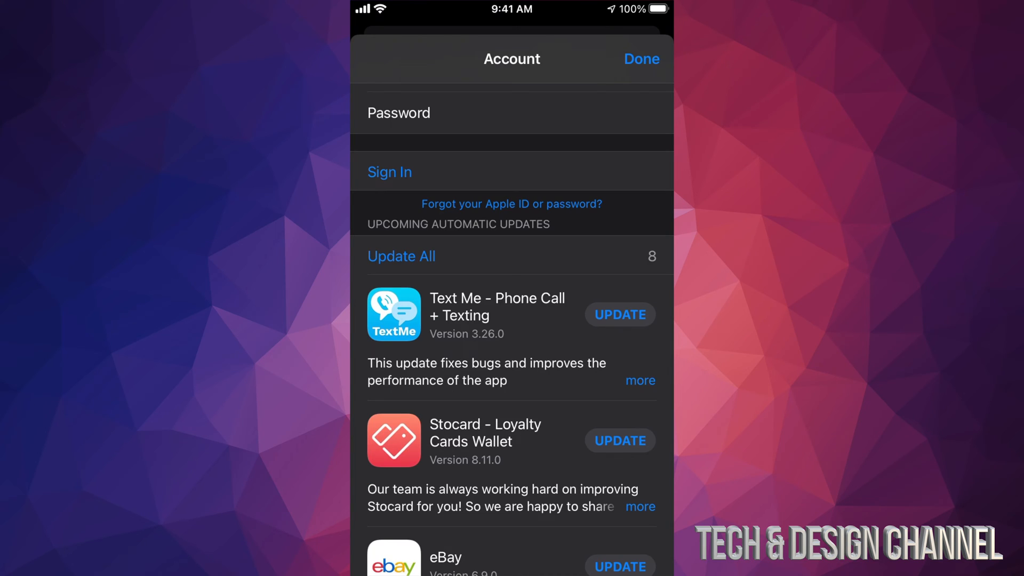
{"action": "left_click", "coordinate": [388, 172]}
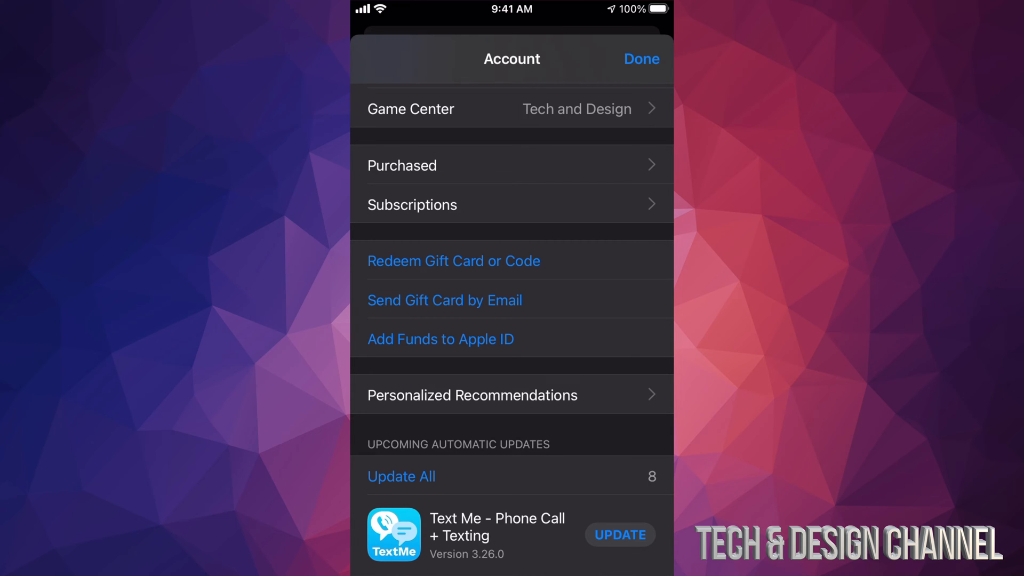
{"action": "left_click", "coordinate": [641, 58]}
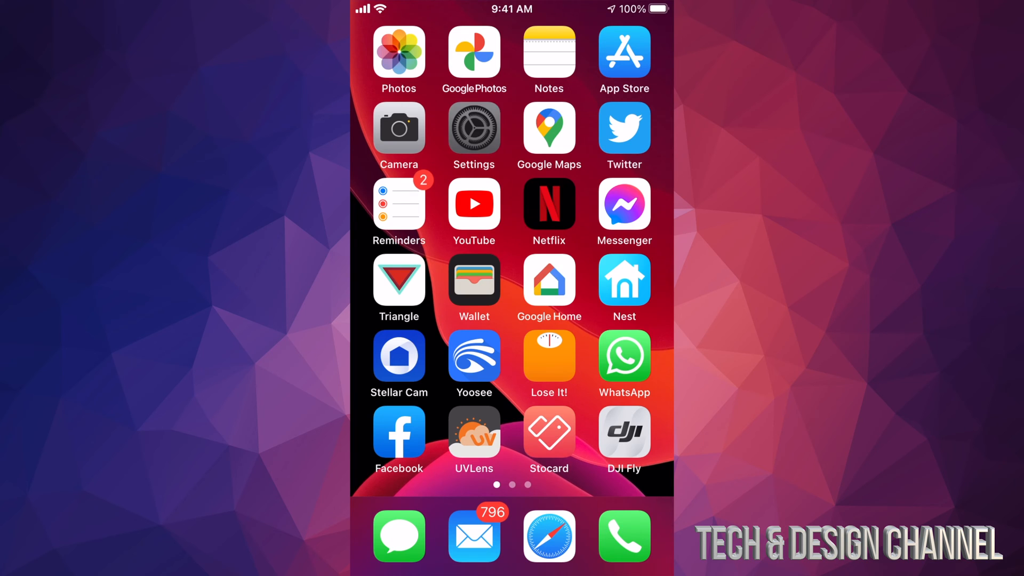
Step: Choose Erase All Content and Settings under General > Reset, raising the not-backed-up warning
{"action": "left_click", "coordinate": [473, 128]}
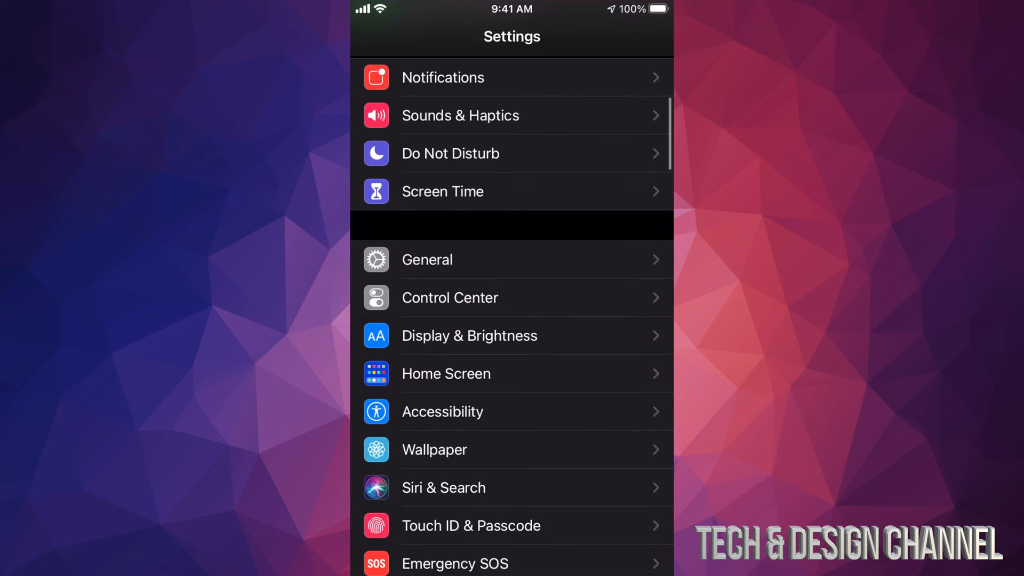
{"action": "scroll", "scroll_direction": "down", "scroll_amount": 3}
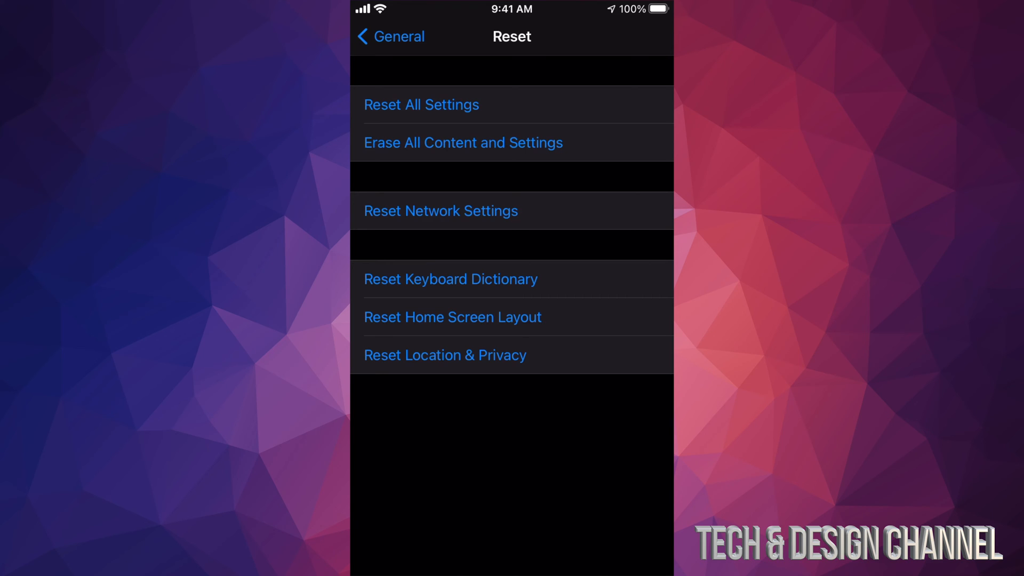
{"action": "left_click", "coordinate": [461, 142]}
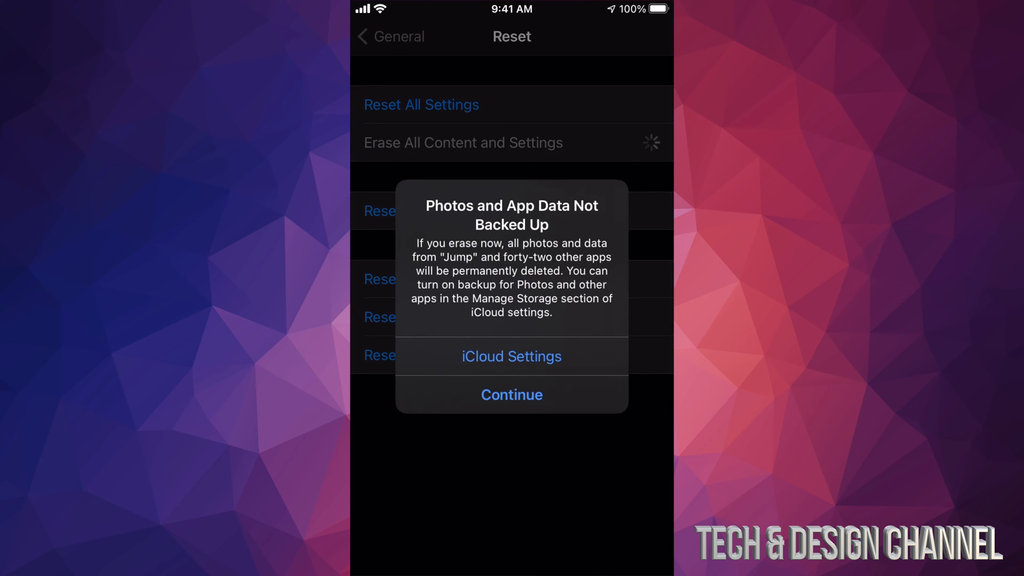